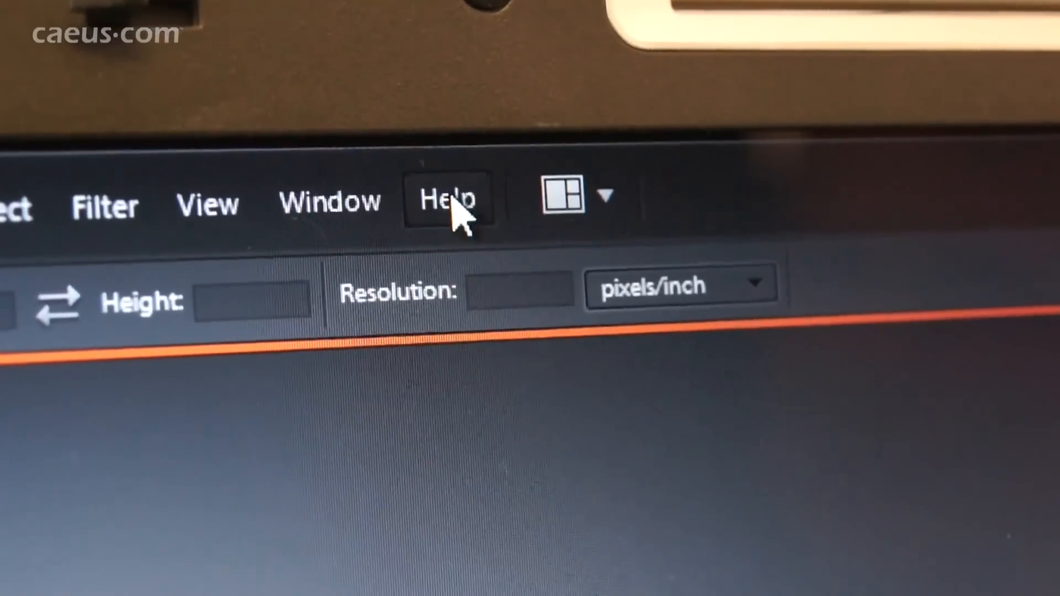
Deactivate Photoshop Elements 8 via Help > Deactivate and exit once Deactivation Complete appears
left_click(448, 201)
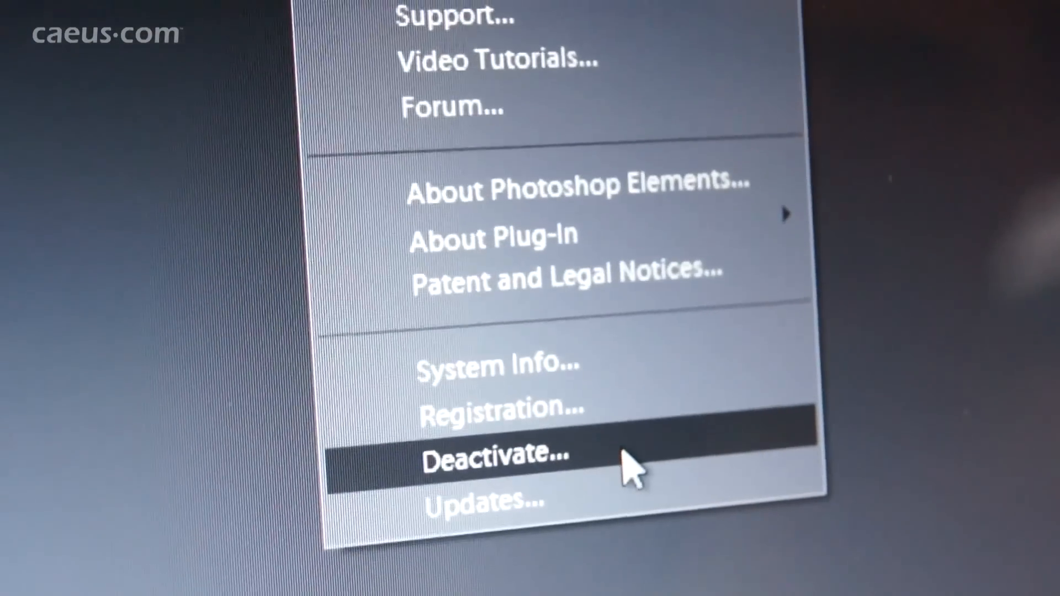
left_click(494, 454)
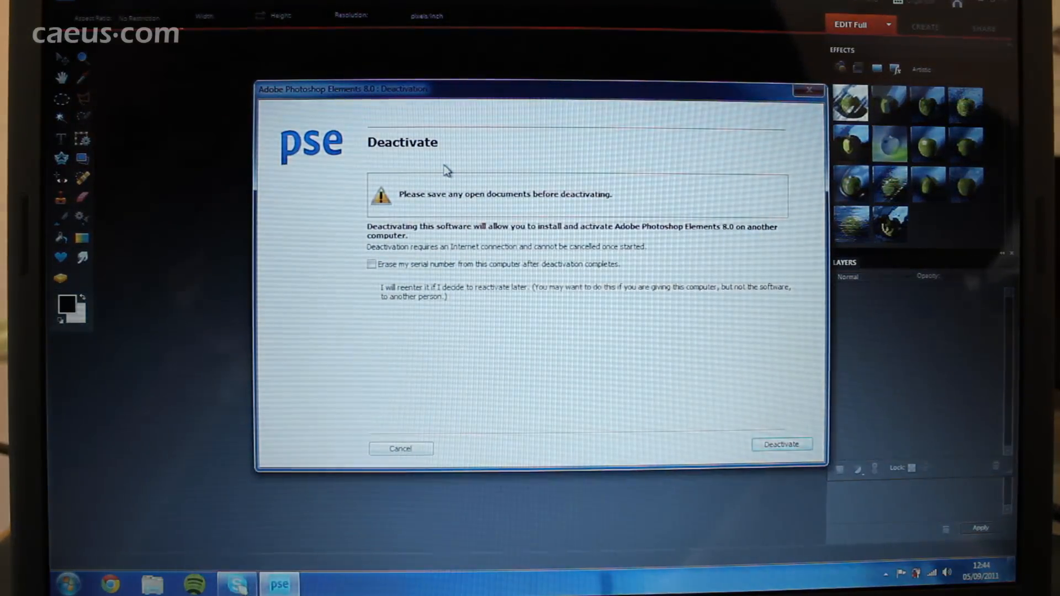
left_click(372, 263)
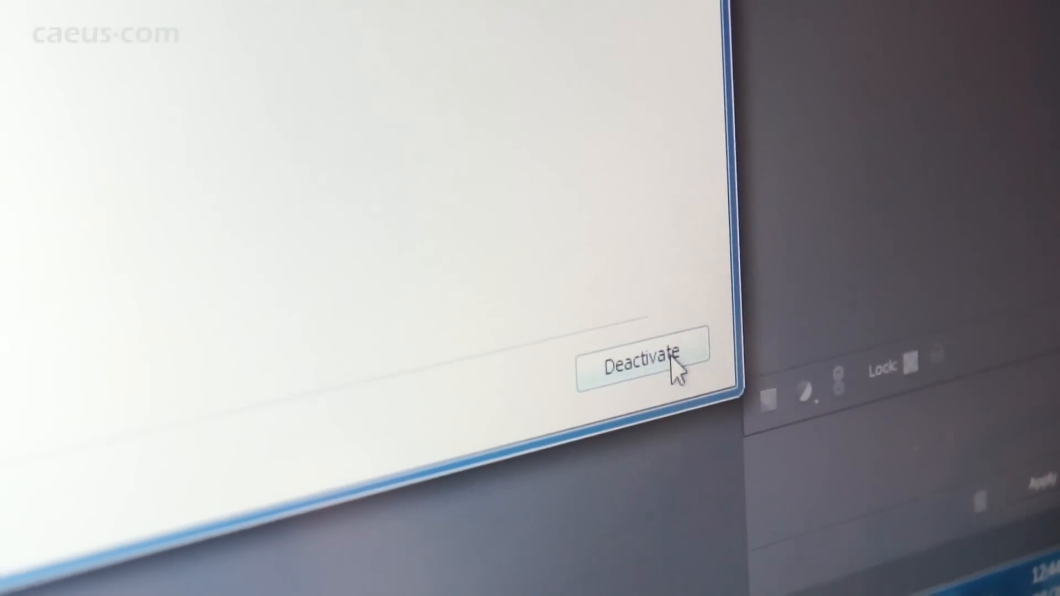
left_click(641, 357)
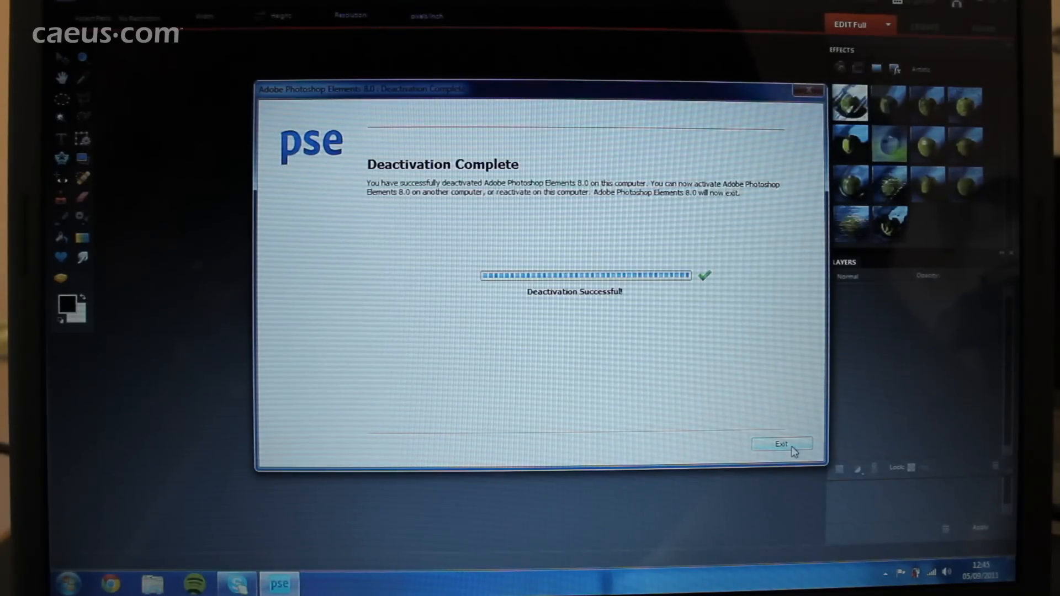
left_click(782, 444)
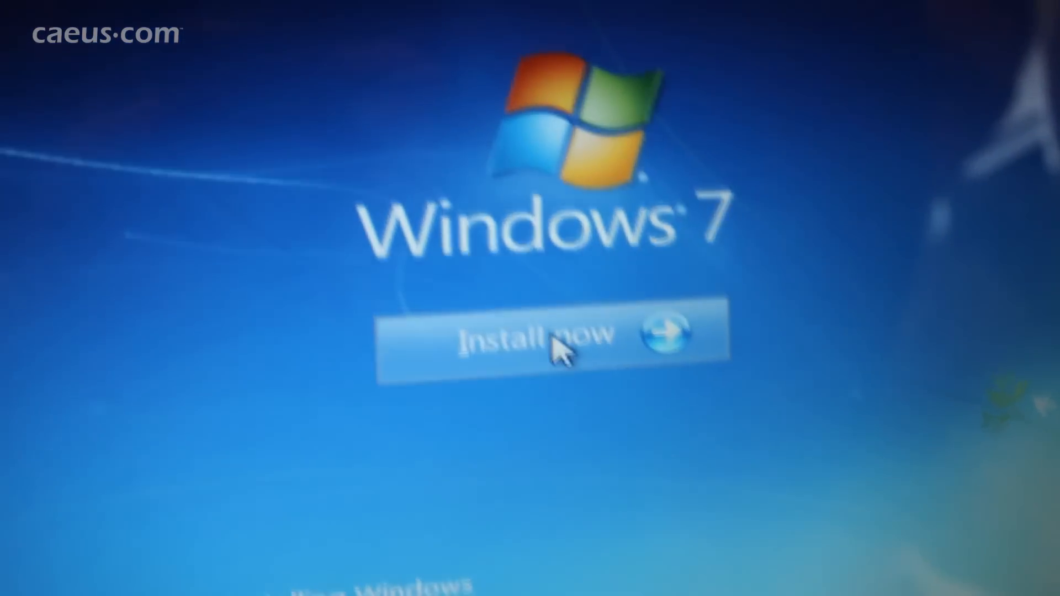
Begin the Windows 7 installation with Install now on the setup screen
left_click(534, 334)
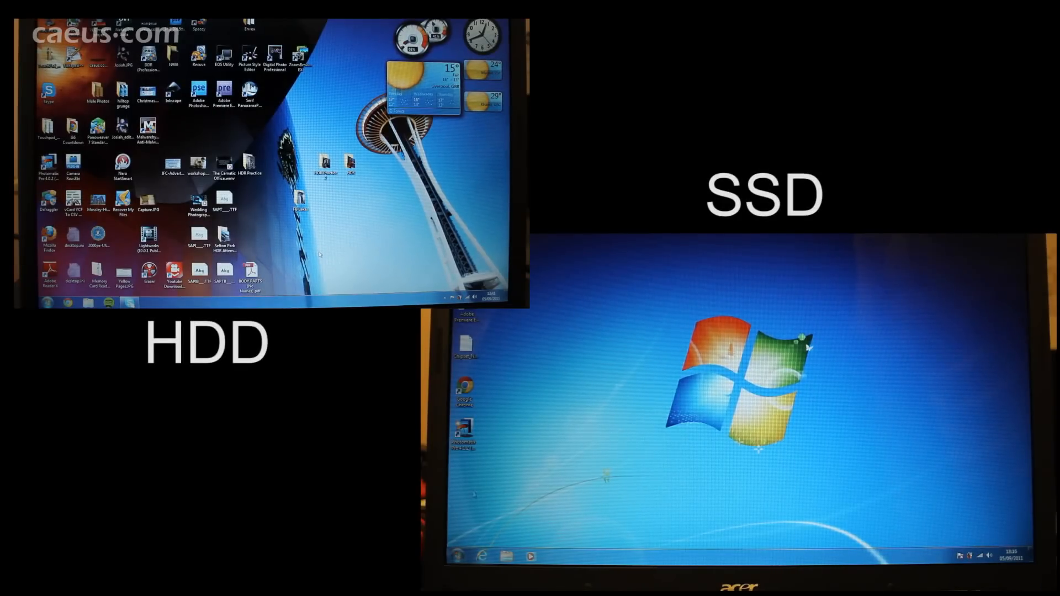
Launch Photoshop Elements 8 on the SSD laptop, enter Edit, then start it on the HDD laptop
left_click(459, 556)
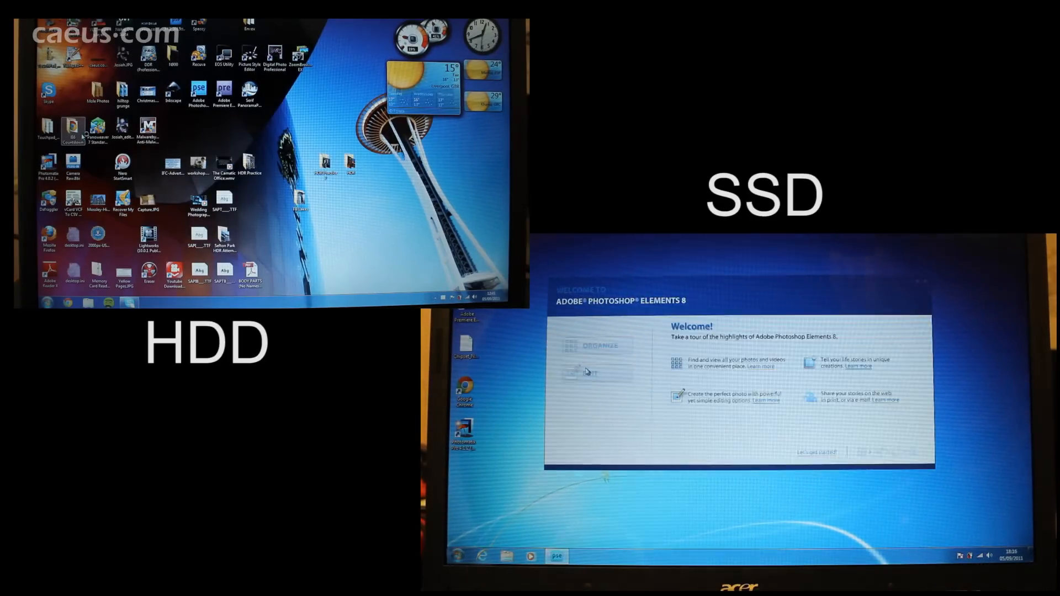
left_click(595, 373)
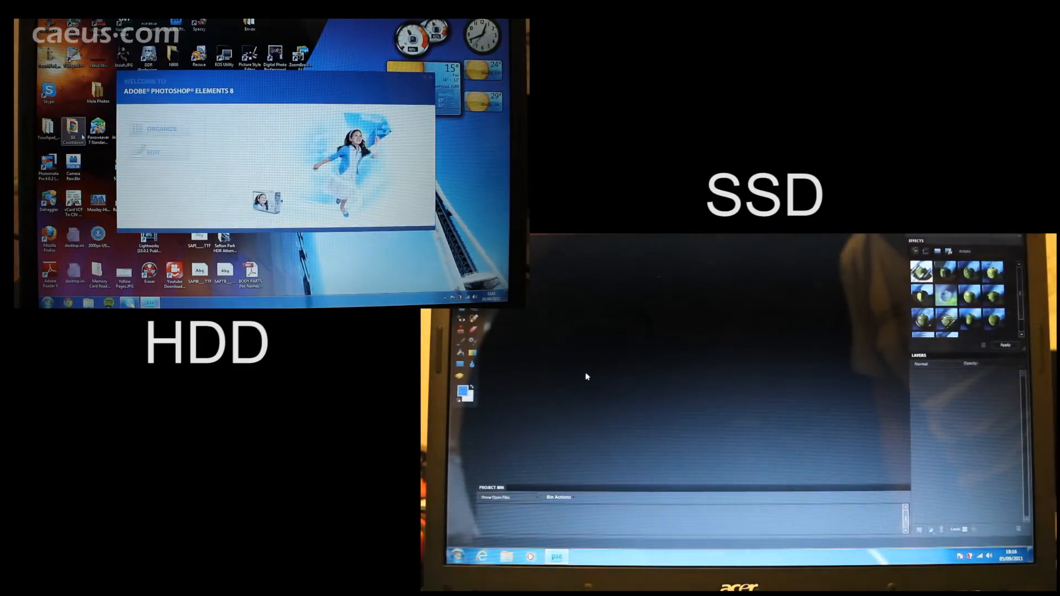
left_click(153, 151)
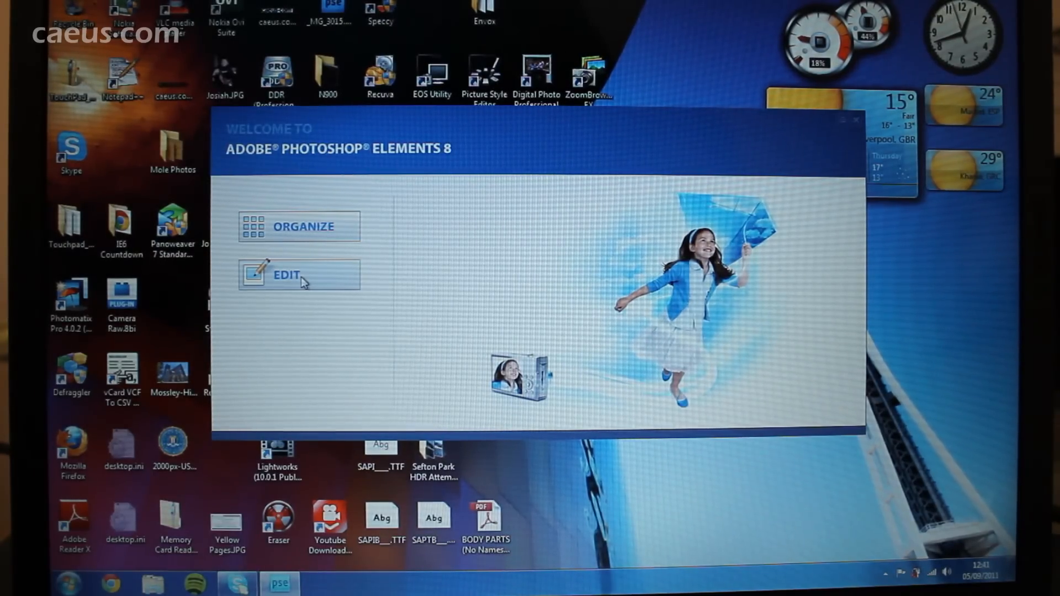
Enter the Edit workspace from the HDD laptop's welcome screen
left_click(285, 275)
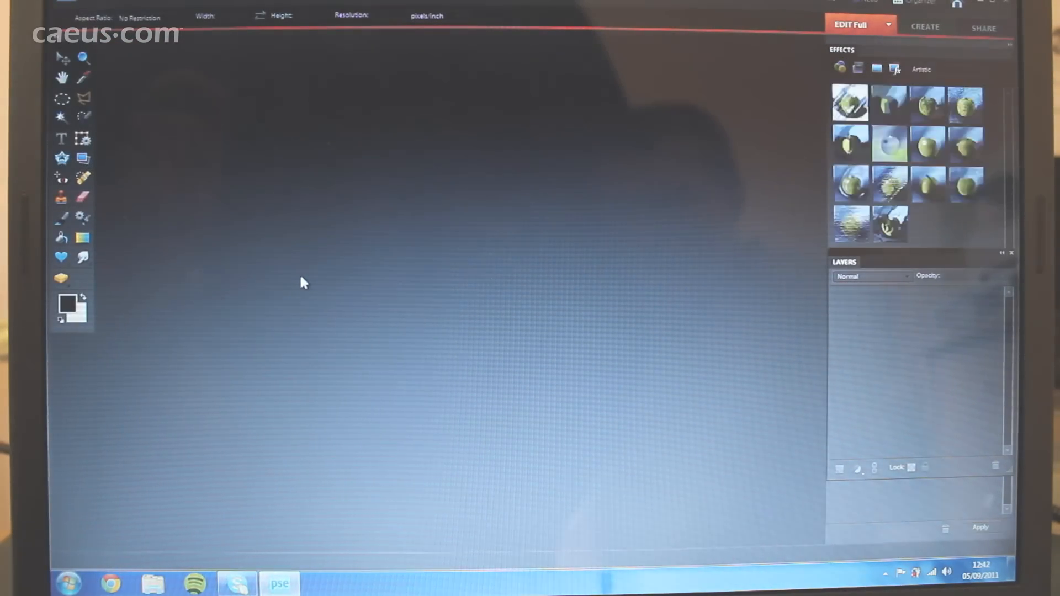